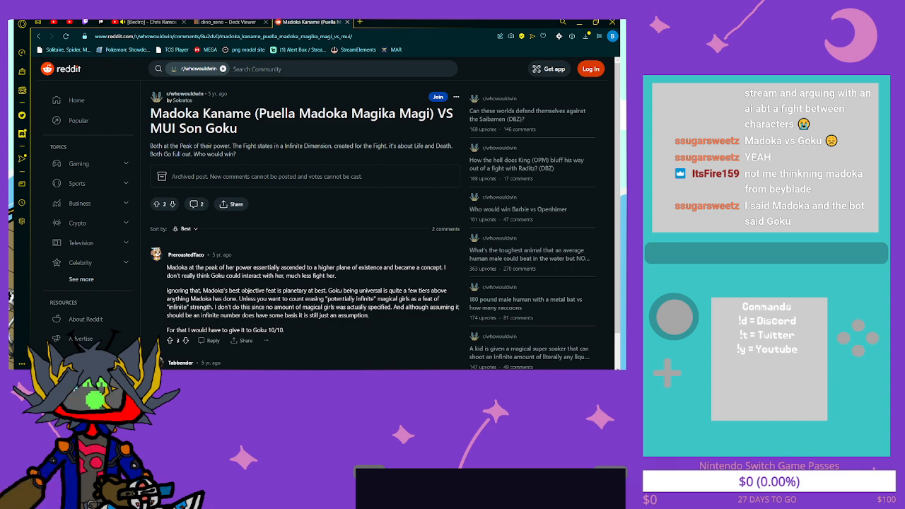
Look over the Google results for Madoka Amano, then return to the Madoka vs Goku Reddit thread
scroll("down", 3)
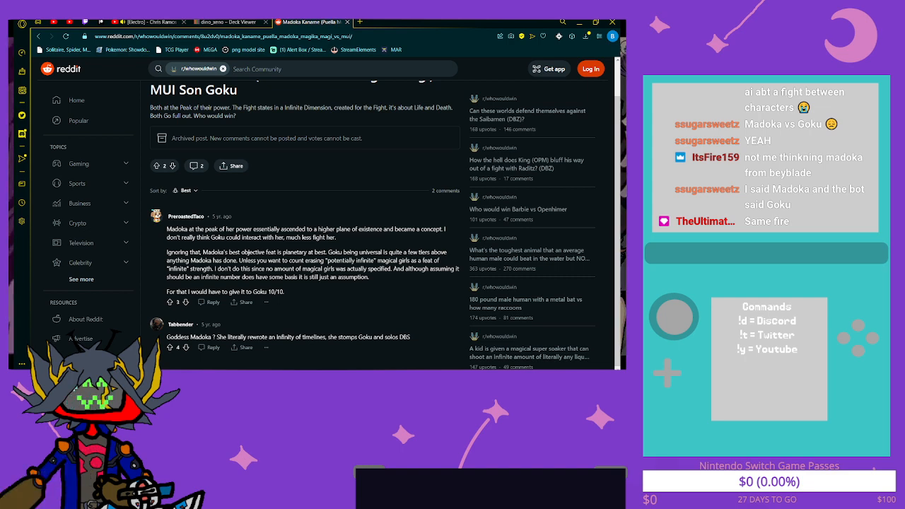
scroll("up", 3)
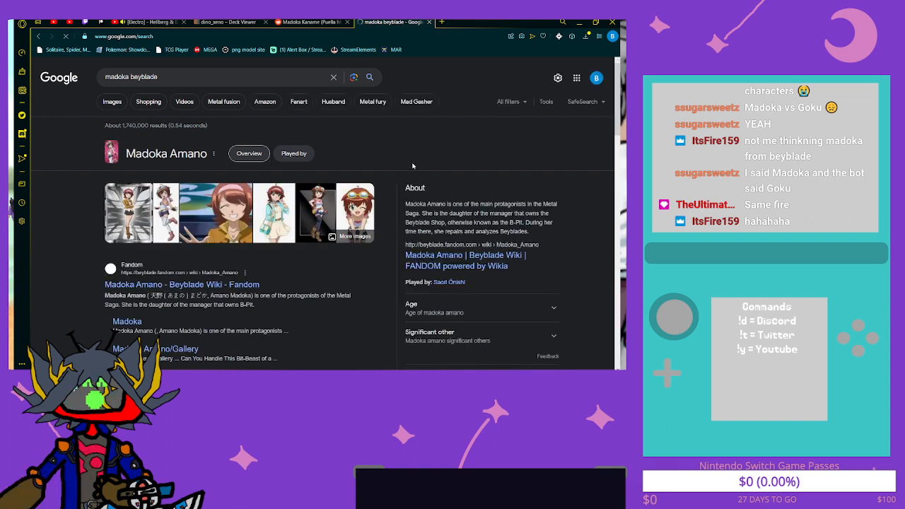
mouse_move(380, 157)
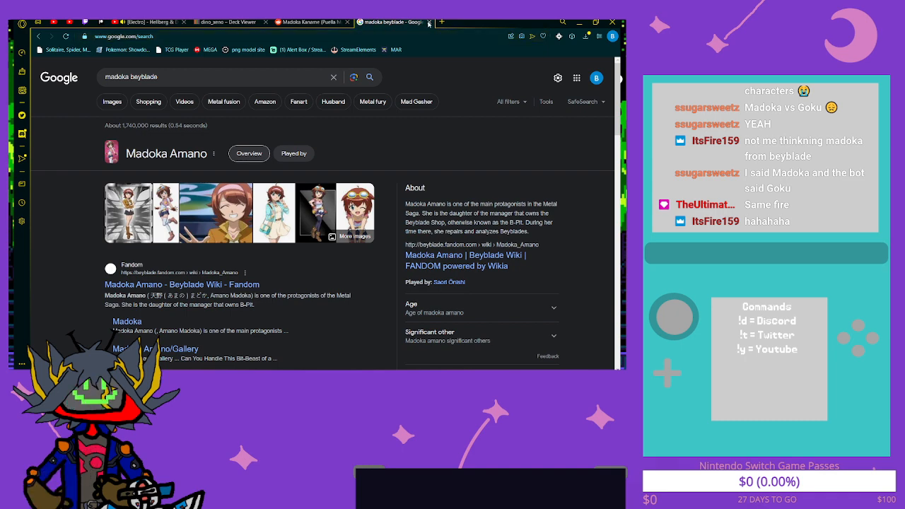
left_click(311, 22)
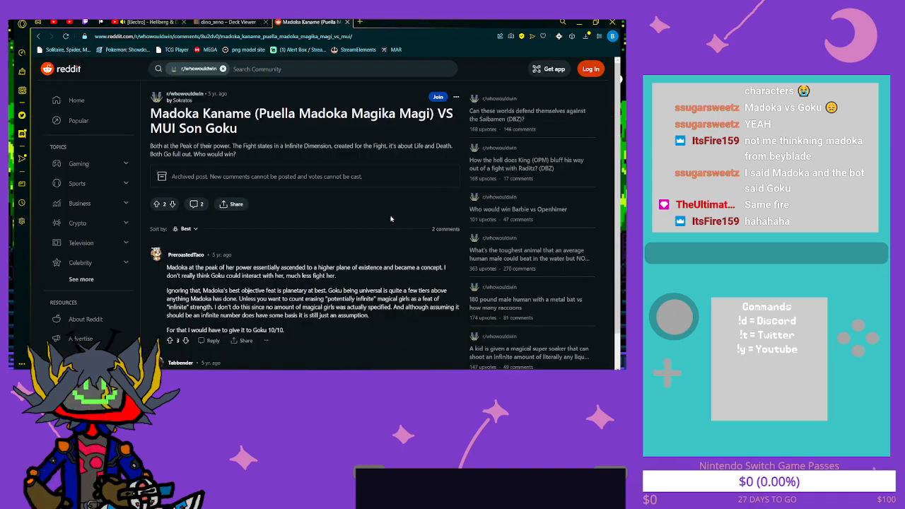